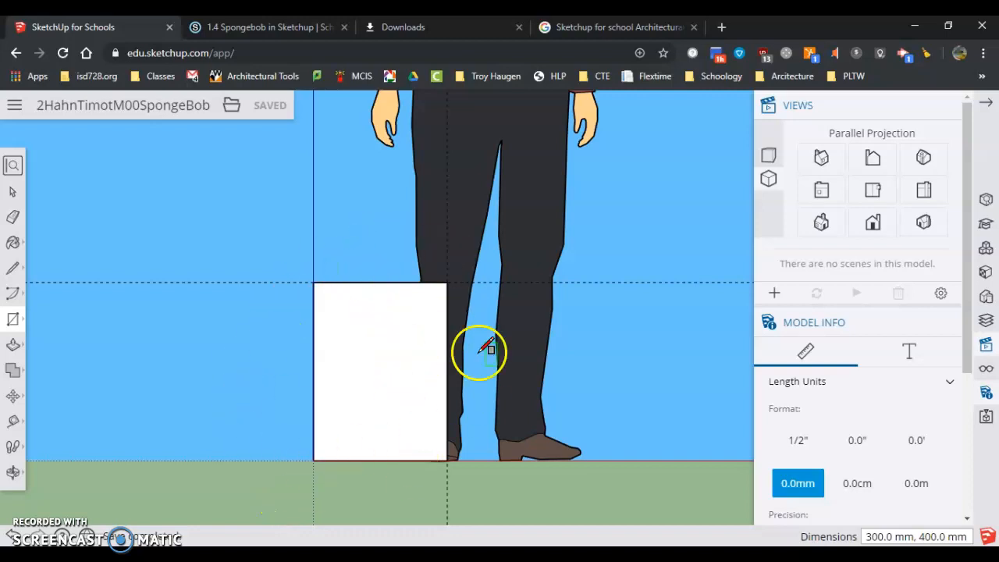
mouse_move(50, 205)
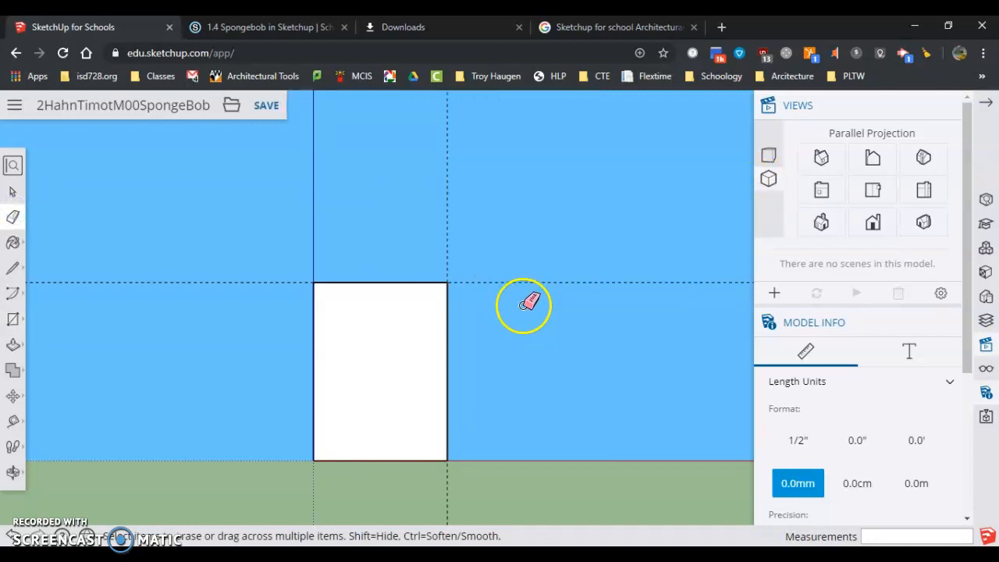
mouse_move(499, 226)
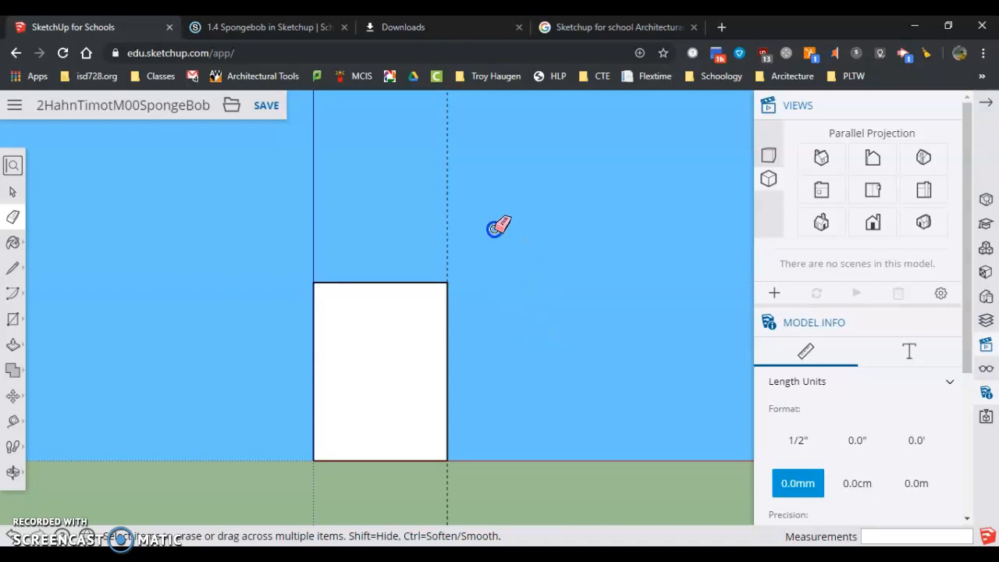
mouse_move(482, 109)
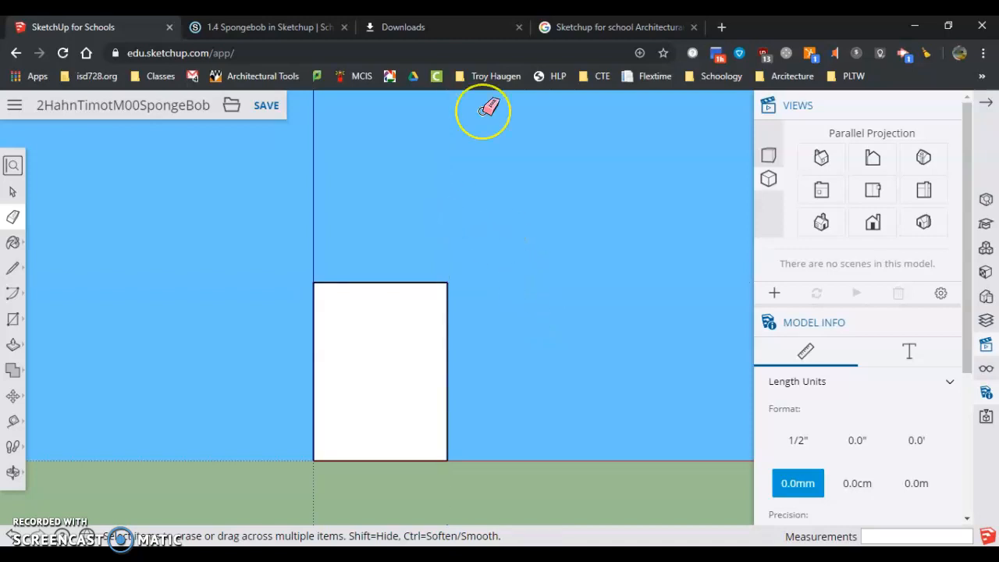
mouse_move(439, 131)
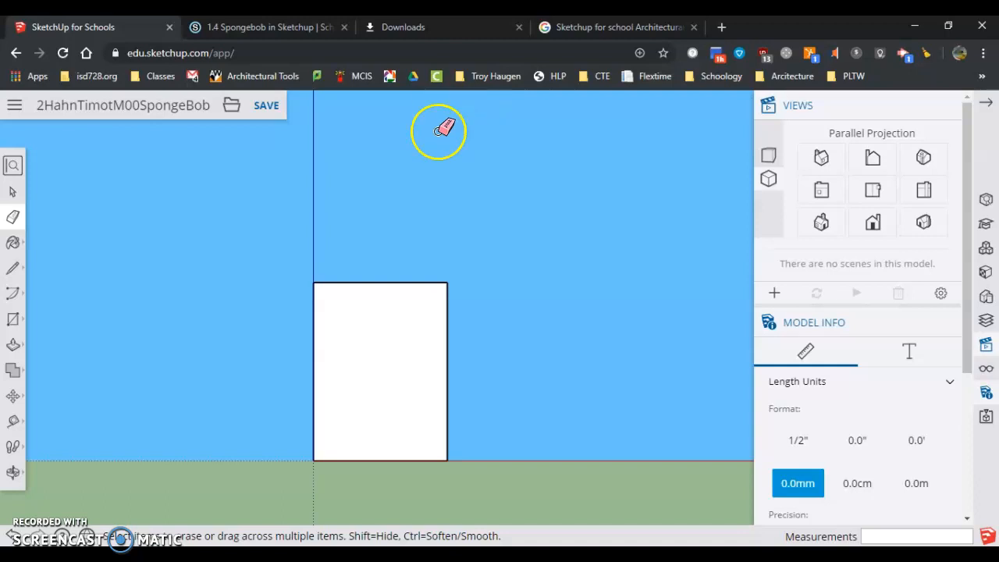
mouse_move(374, 345)
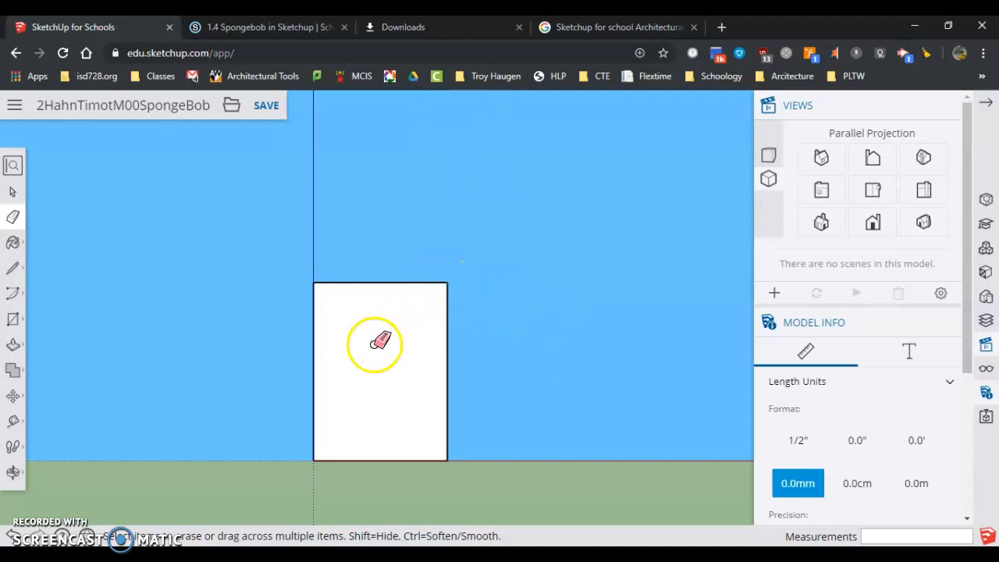
mouse_move(319, 252)
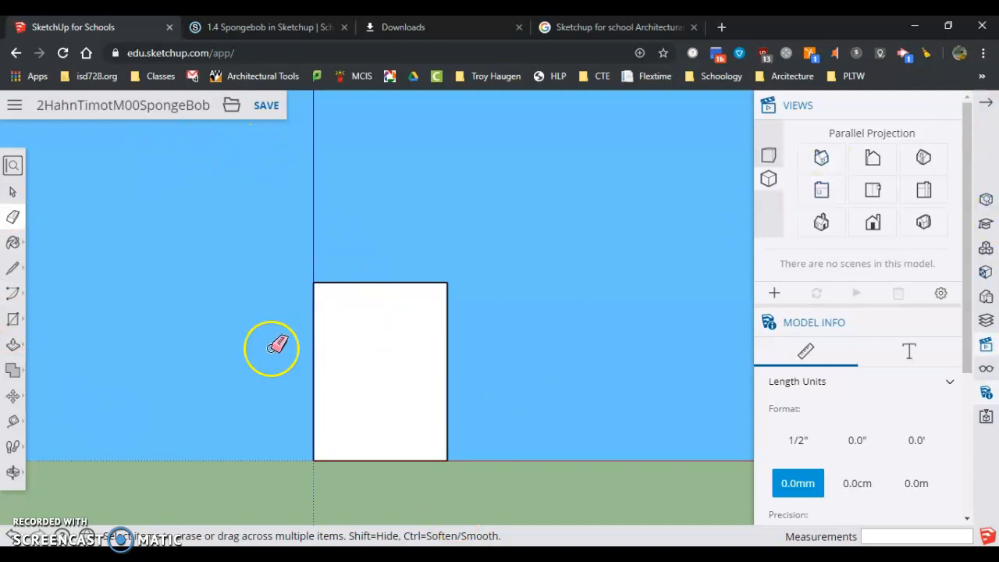
mouse_move(93, 369)
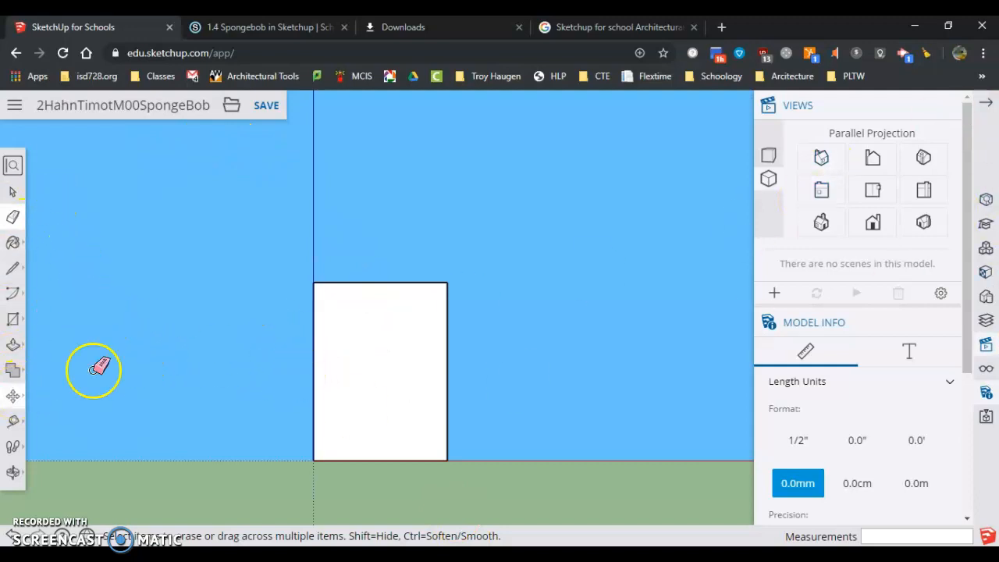
mouse_move(922, 222)
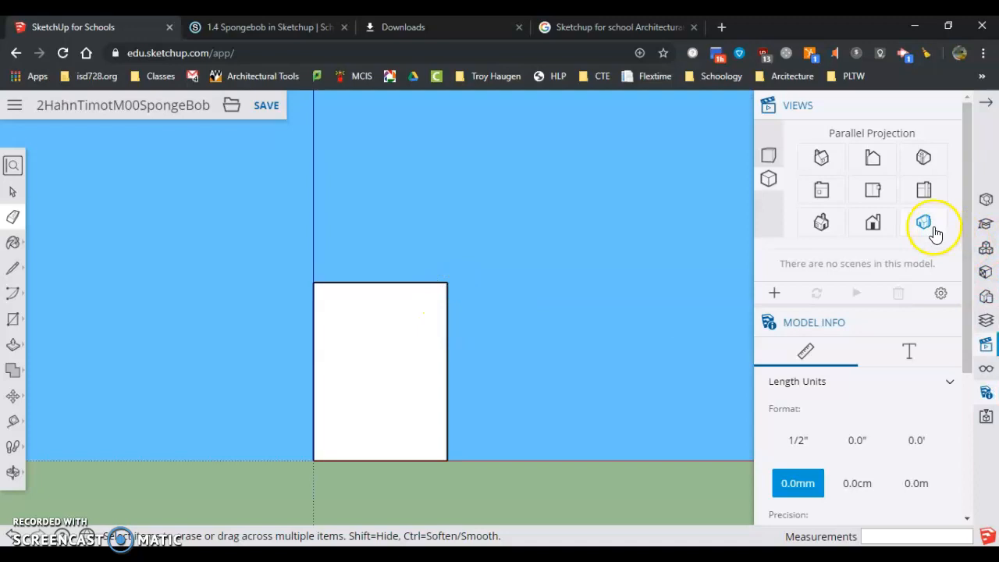
mouse_move(922, 222)
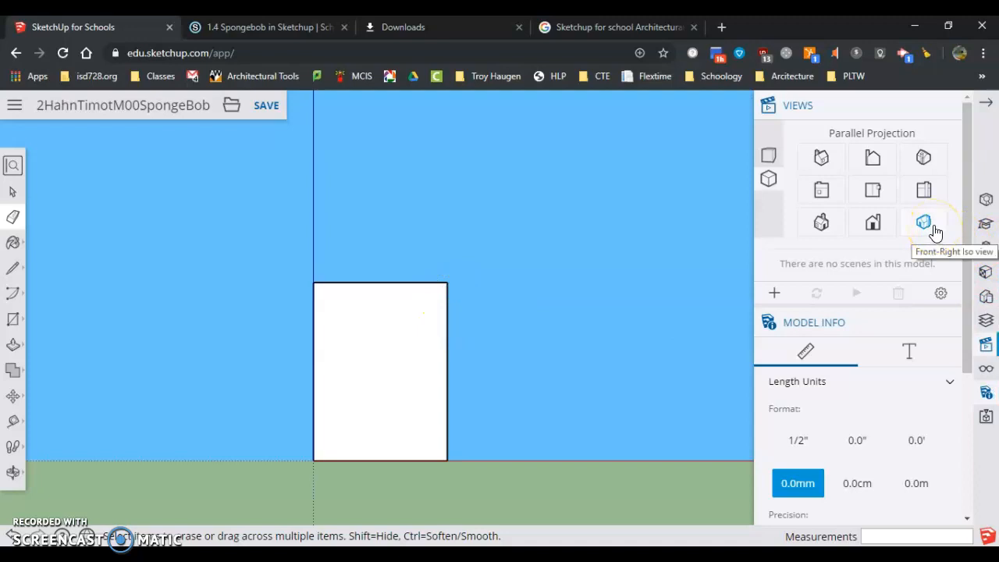
Switch to the Front-Right Iso view and pick the Push/Pull tool.
click(923, 222)
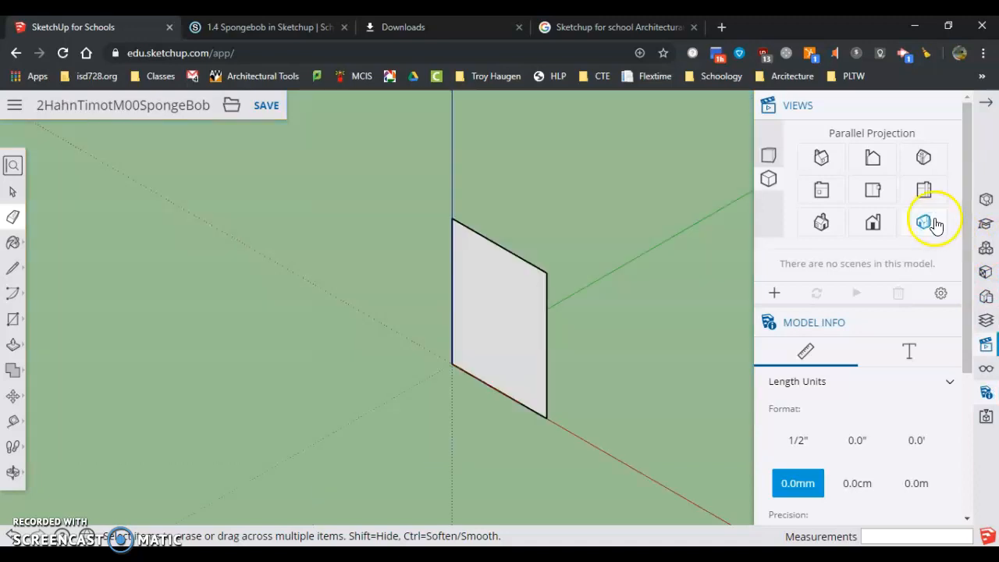
click(923, 222)
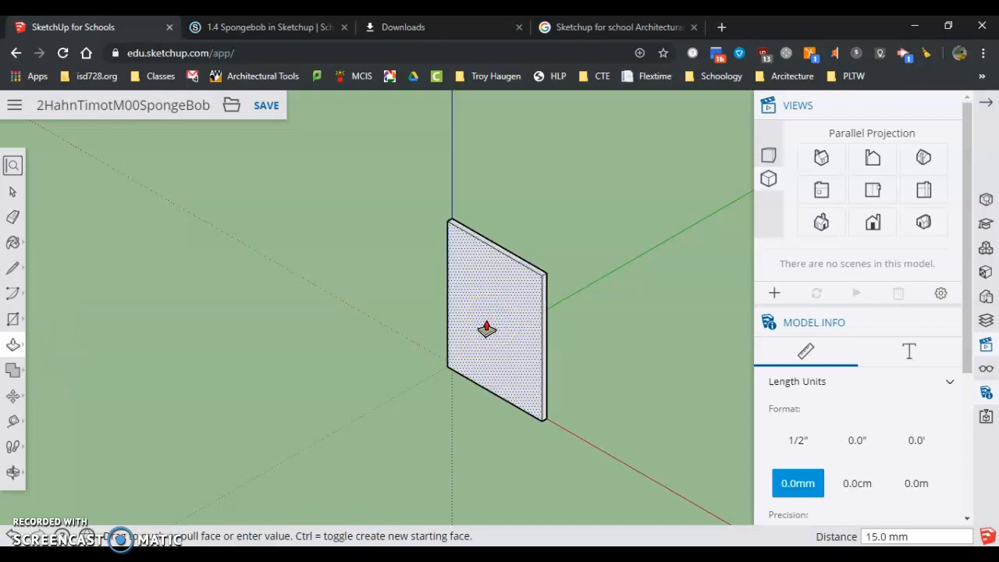
Push/pull the SpongeBob rectangle outward to a depth of 100 mm.
drag(486, 328, 438, 353)
text(400)
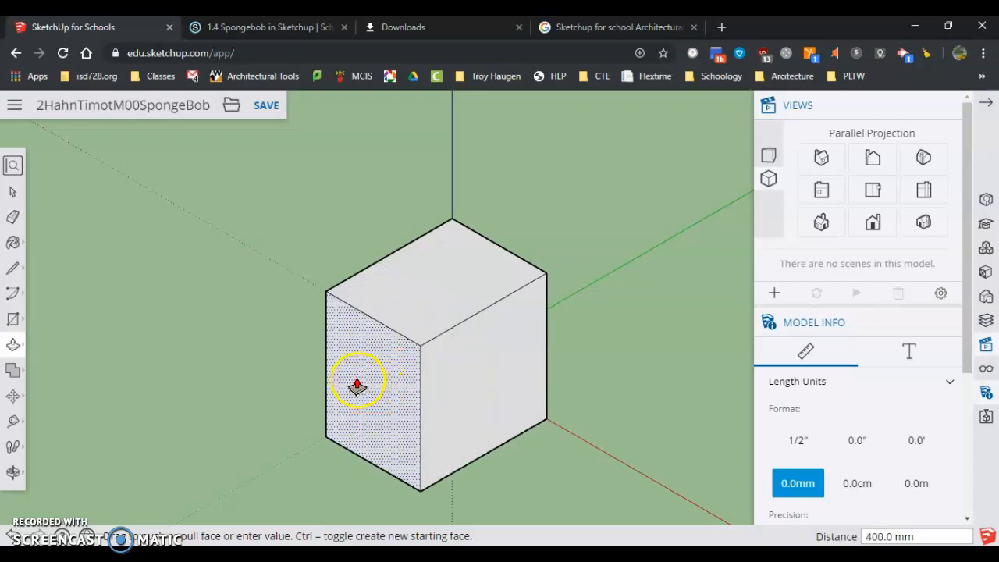
drag(357, 387, 433, 331)
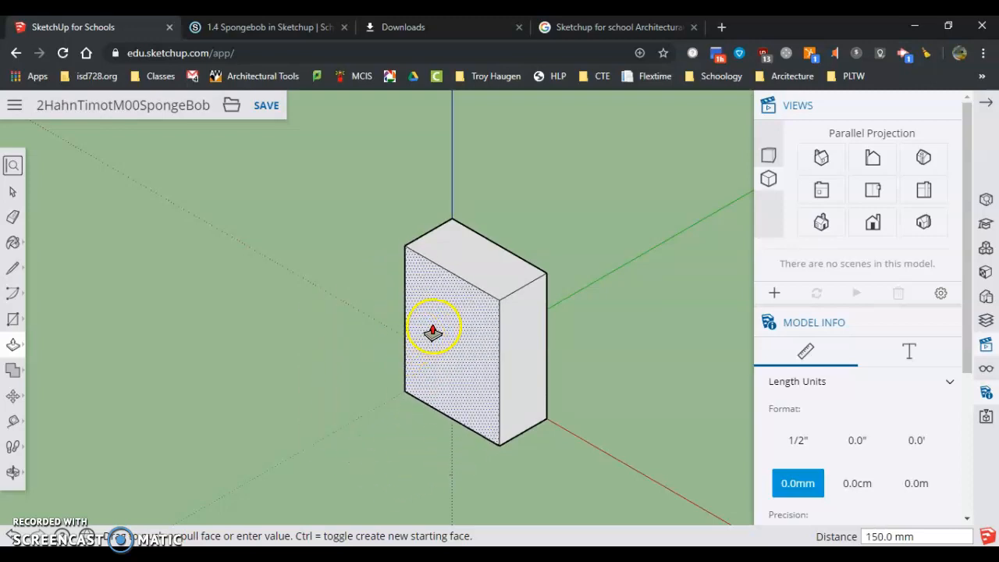
drag(433, 331, 440, 328)
text(590)
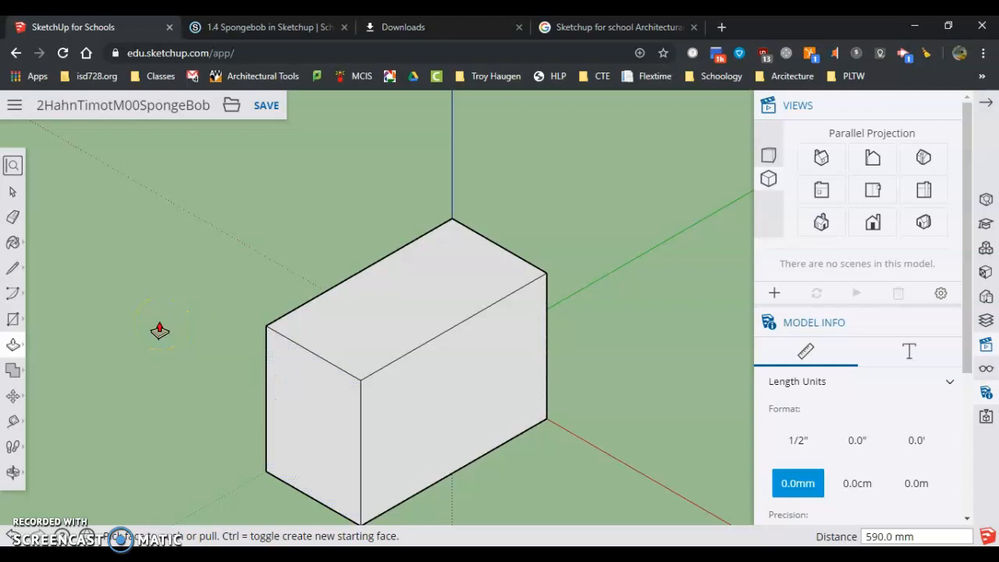
text(100)
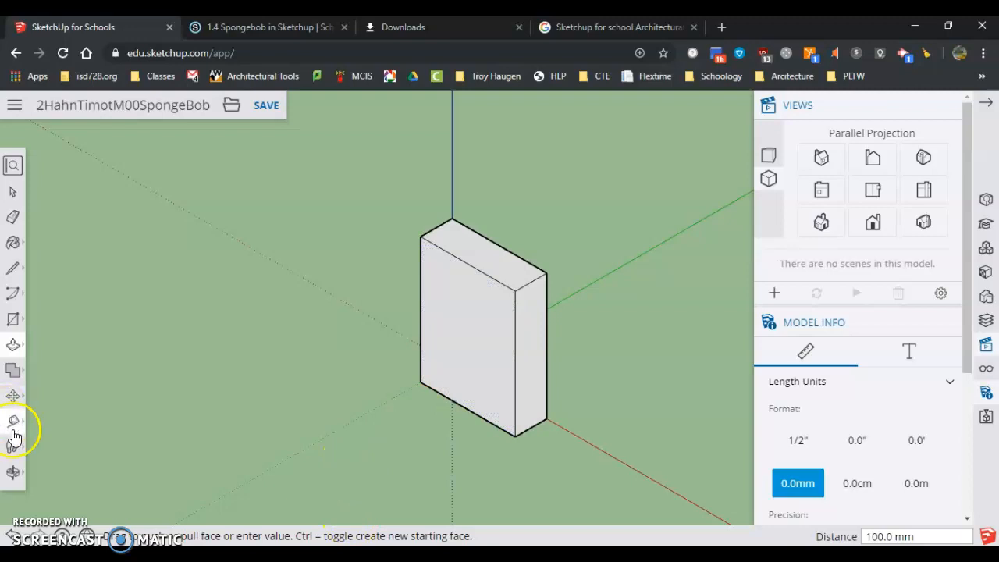
mouse_move(871, 189)
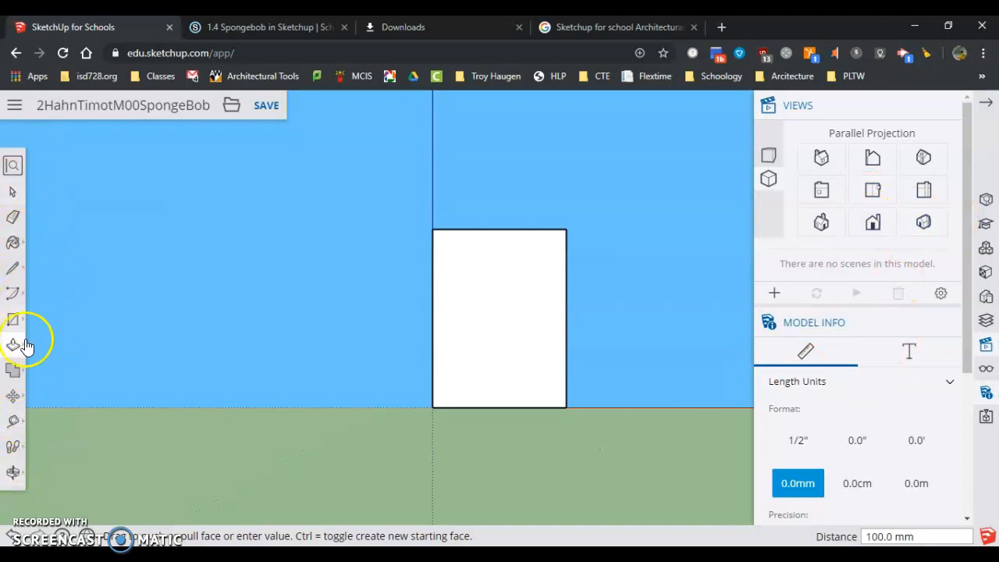
mouse_move(12, 421)
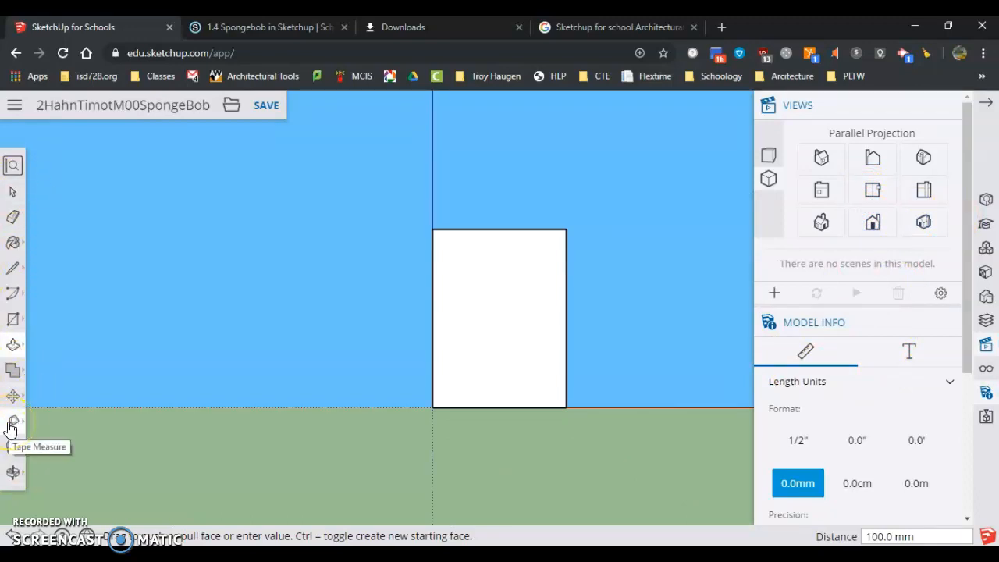
Open the Tape Measure flyout of measuring and dimension tools.
click(12, 421)
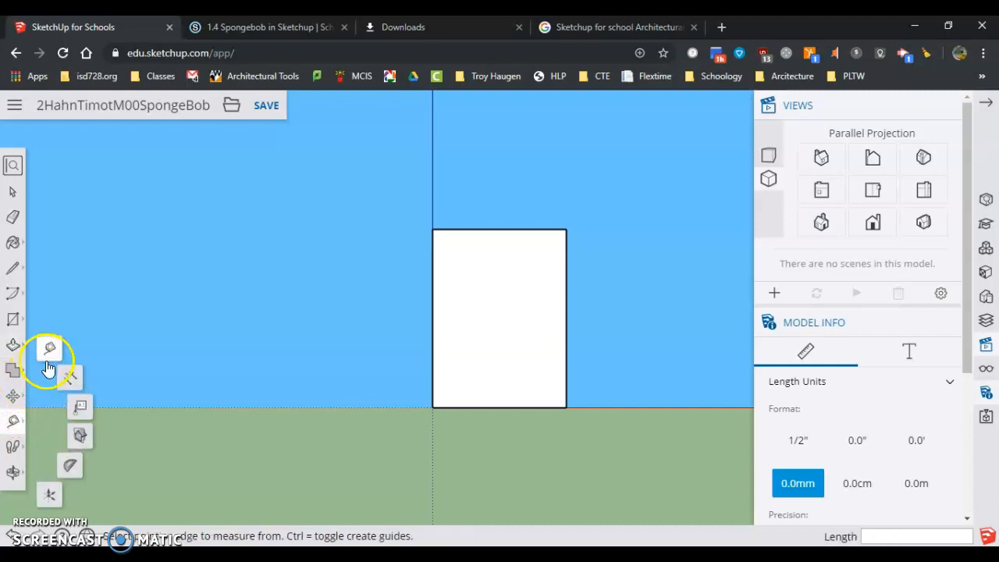
mouse_move(69, 378)
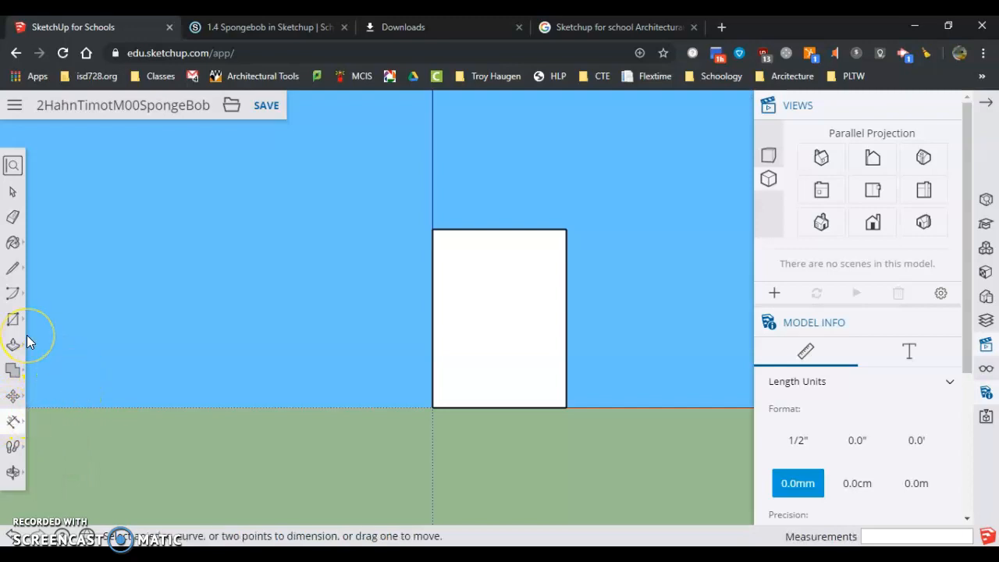
mouse_move(451, 194)
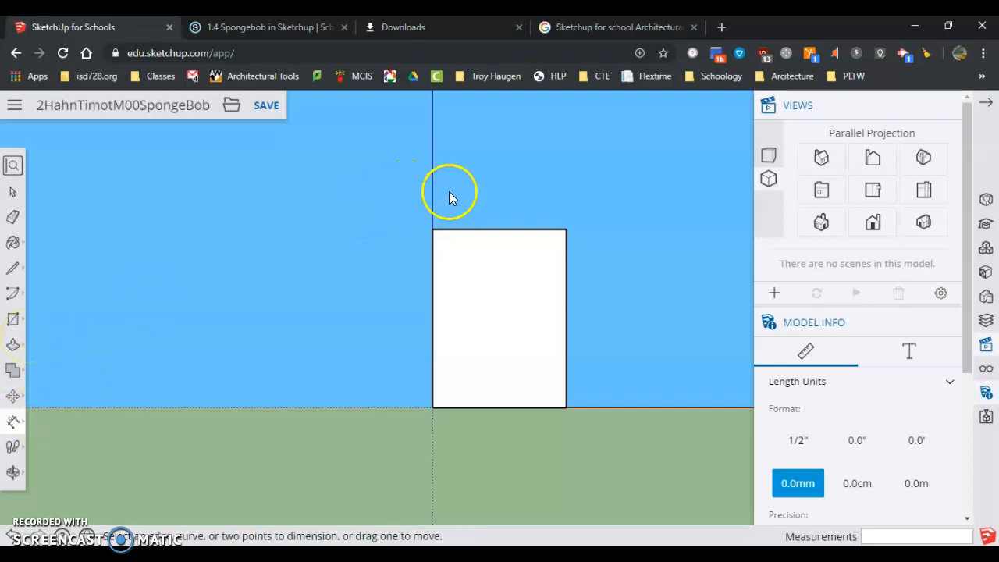
mouse_move(505, 227)
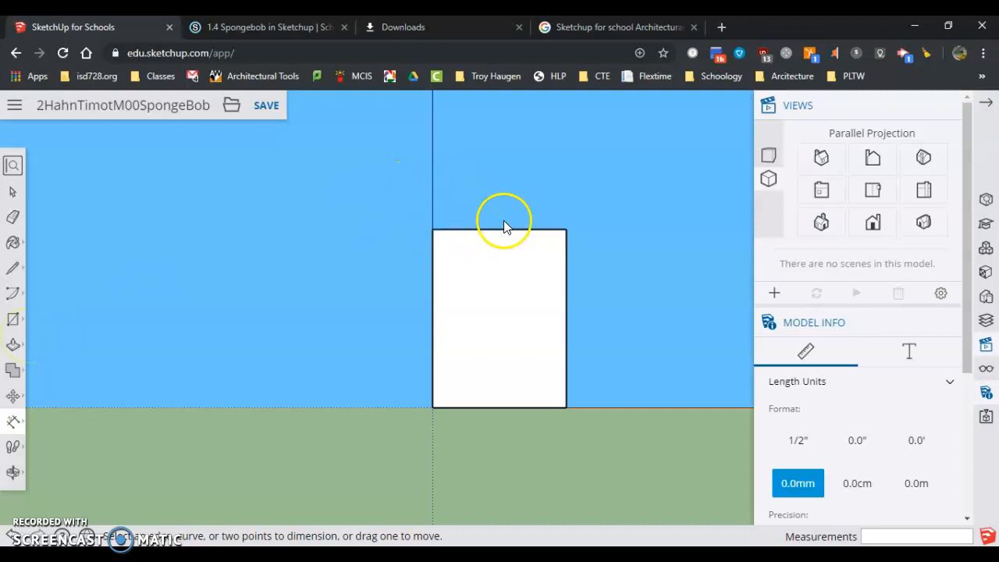
mouse_move(519, 181)
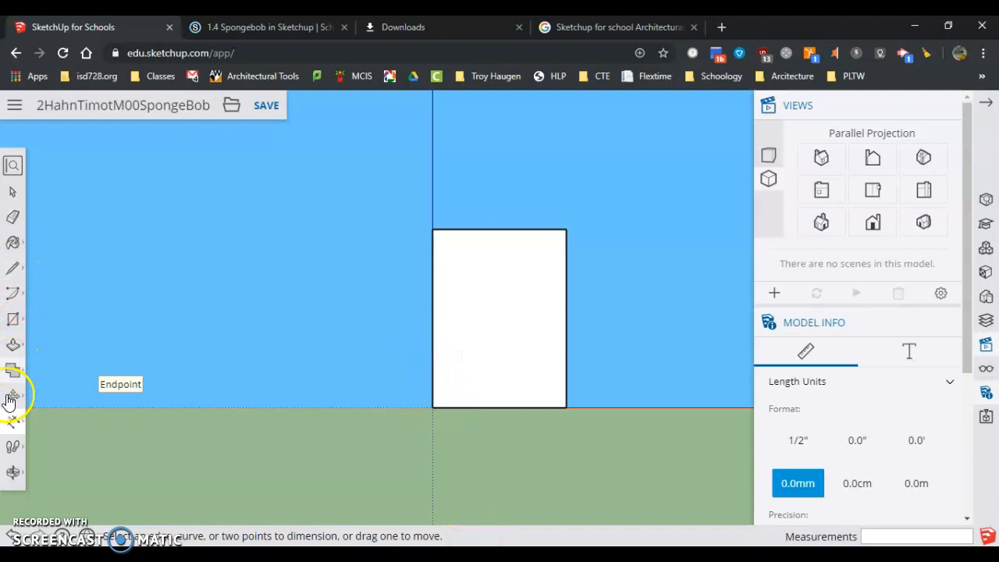
mouse_move(436, 232)
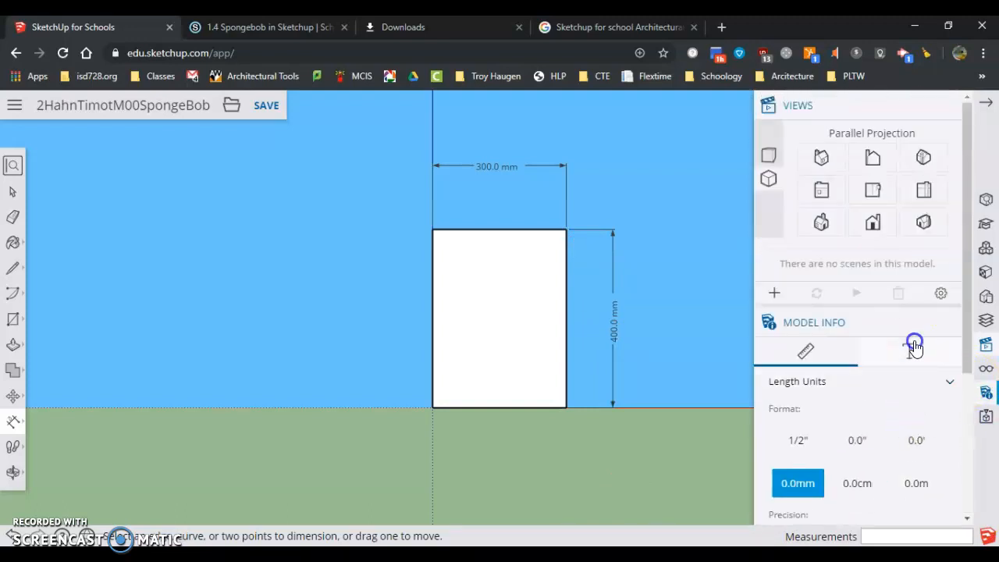
Open the Text settings for dimensions in Model Info.
click(909, 350)
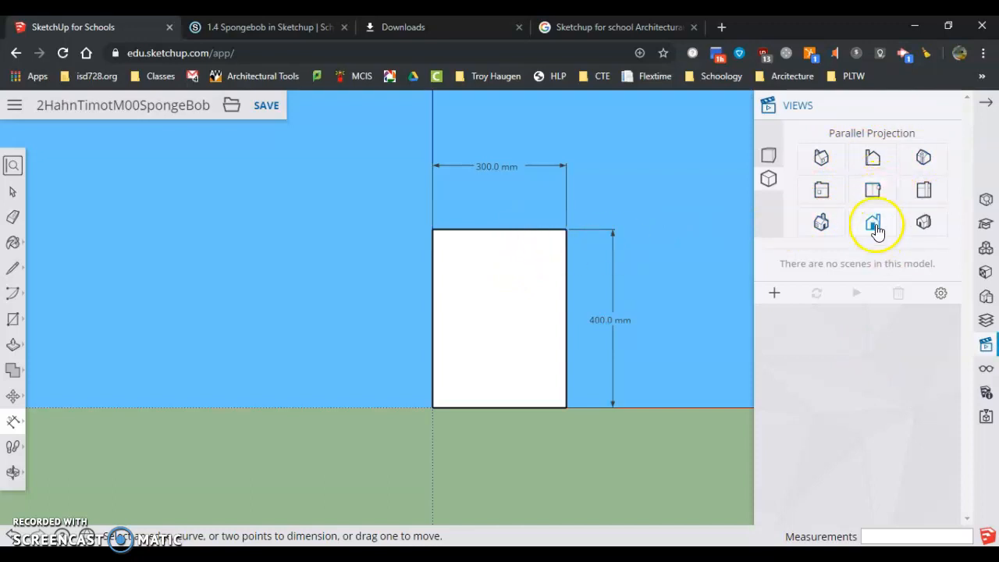
Dimension the 100 mm depth from Top view, then return to Front-Right Iso.
click(872, 222)
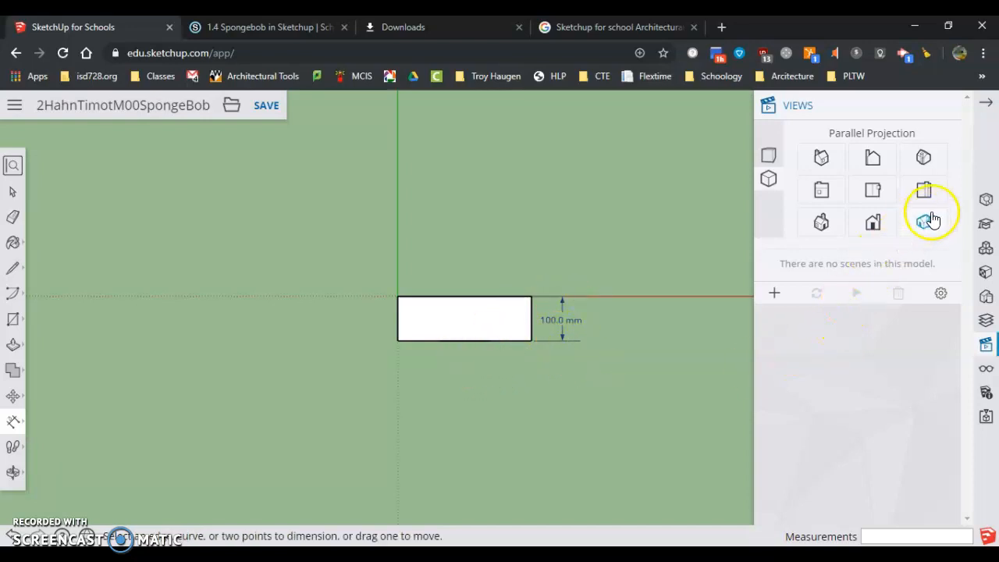
click(923, 221)
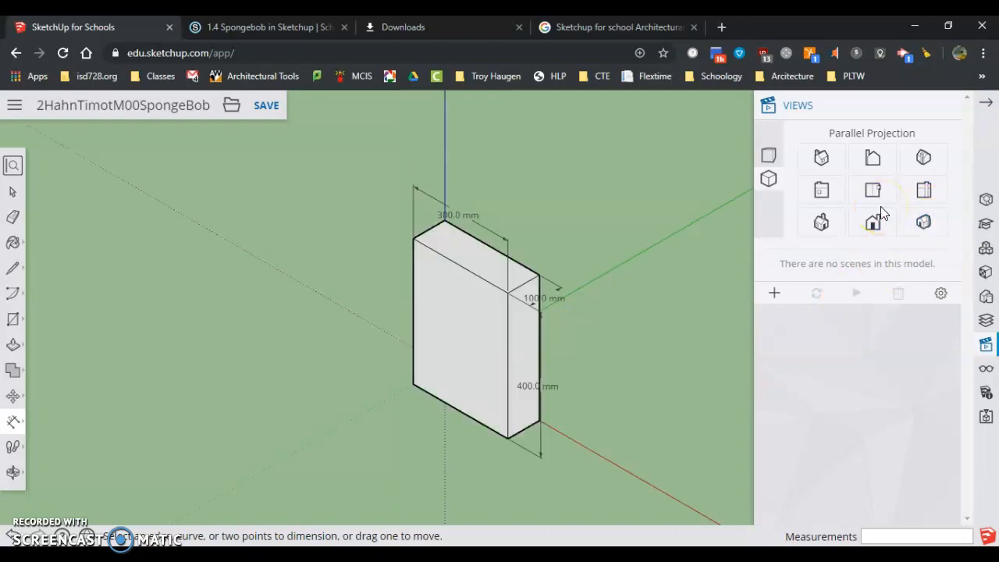
mouse_move(557, 303)
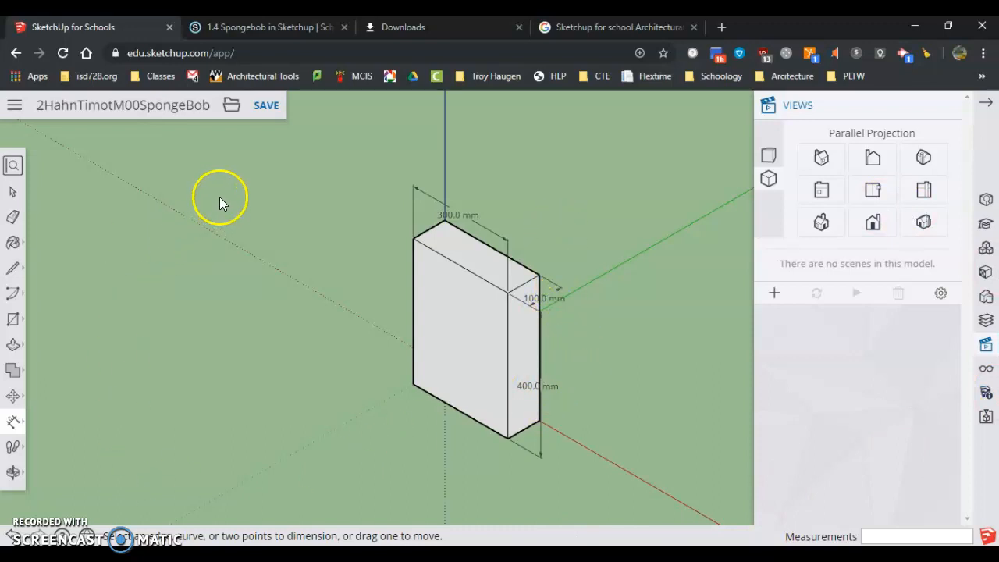
Deselect everything and save the dimensioned SpongeBob block model.
click(266, 105)
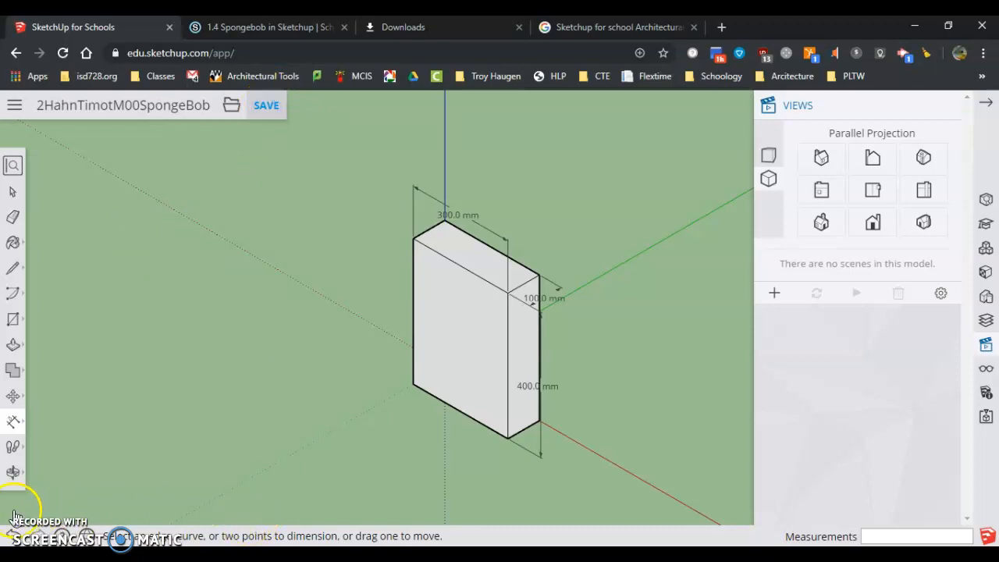
click(266, 105)
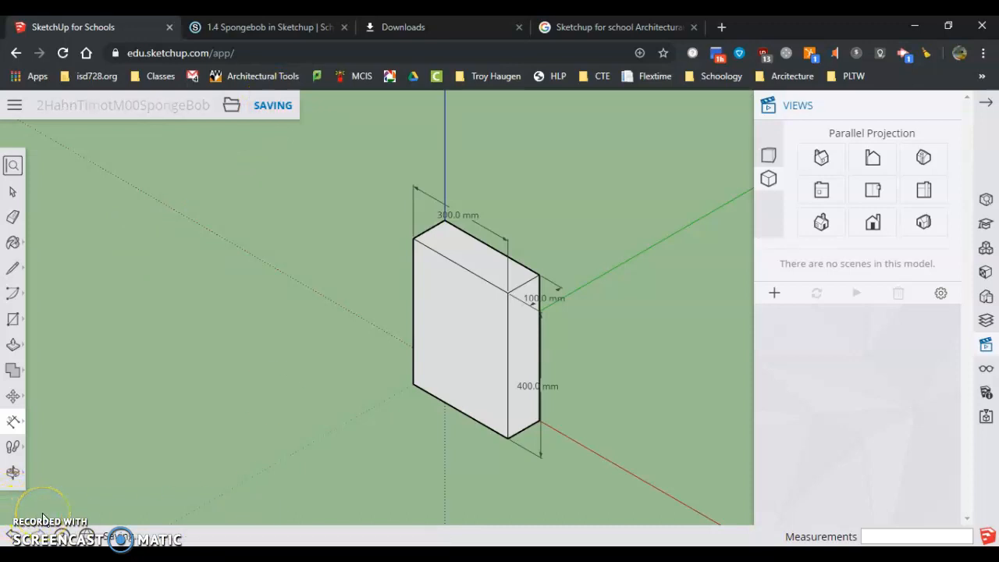